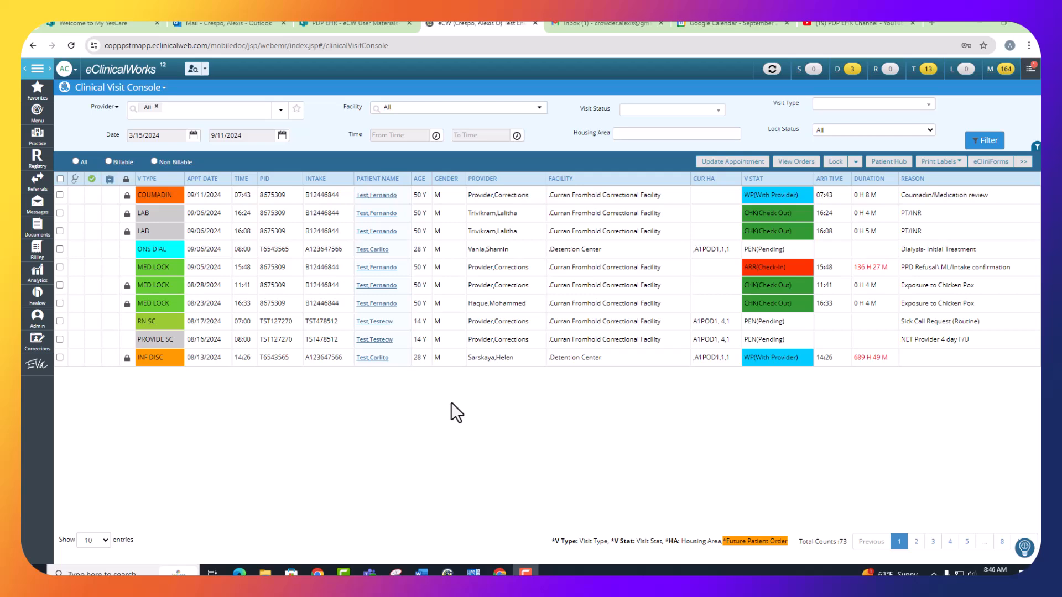
mouse_move(201, 49)
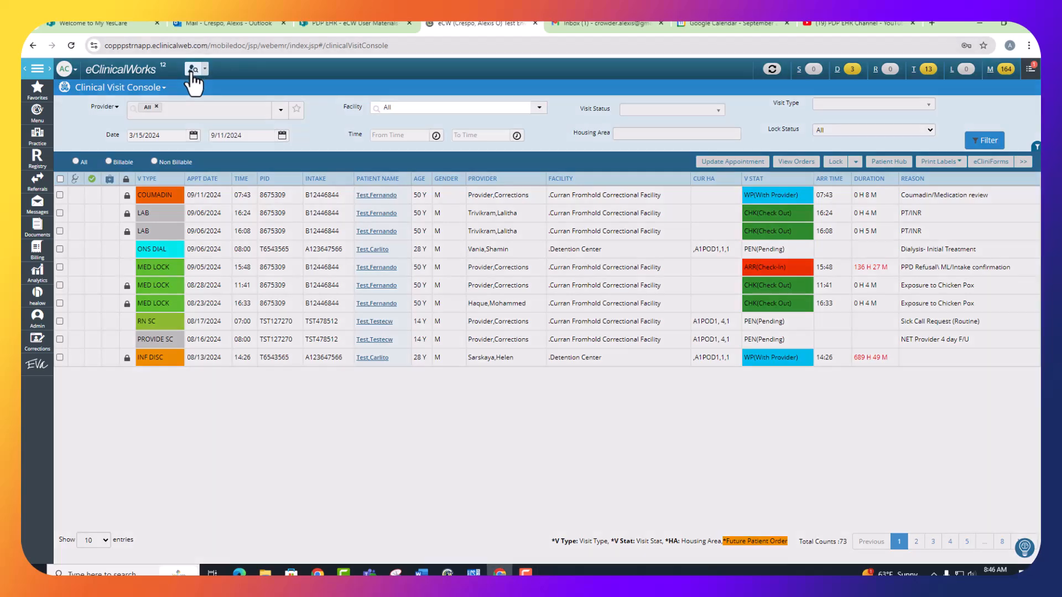
Step: Search patient lookup for 'test' to find the test patient's hub
click(191, 68)
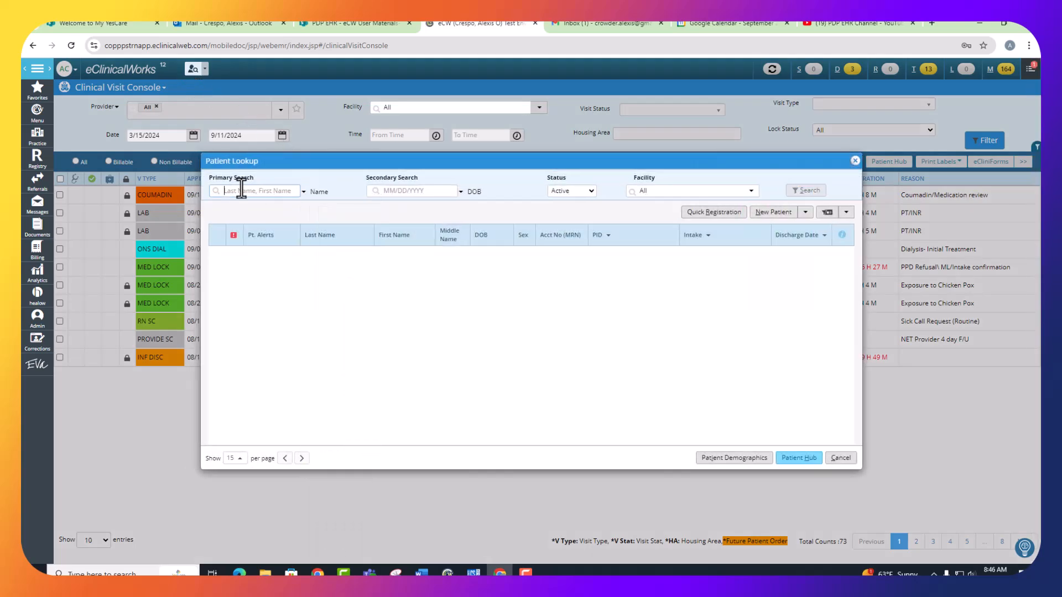
text(test)
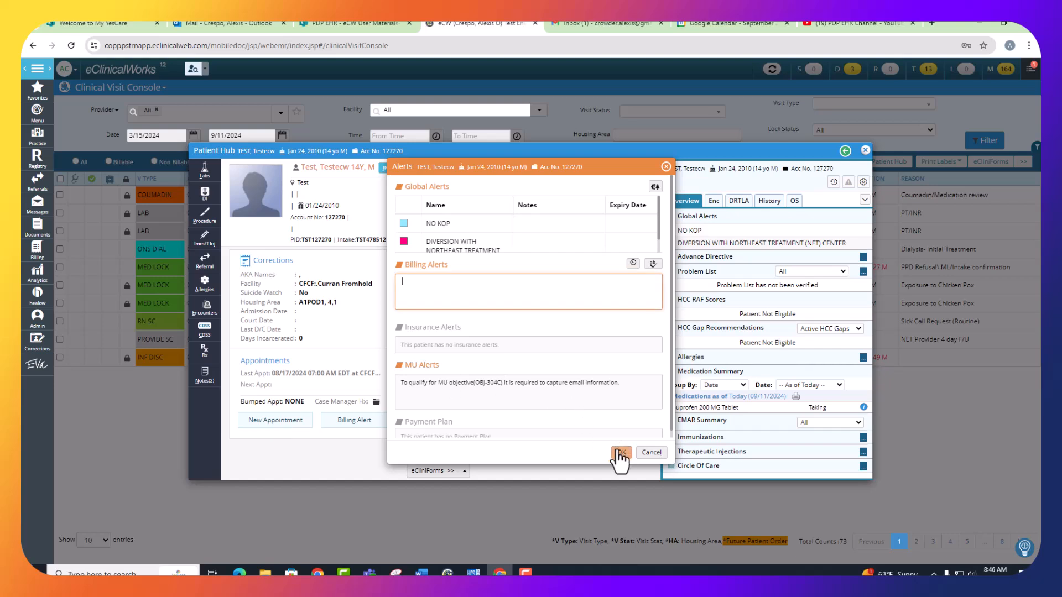
Step: Book a WALKIN appointment with the Triage resource and reason PREA/SANE
click(621, 453)
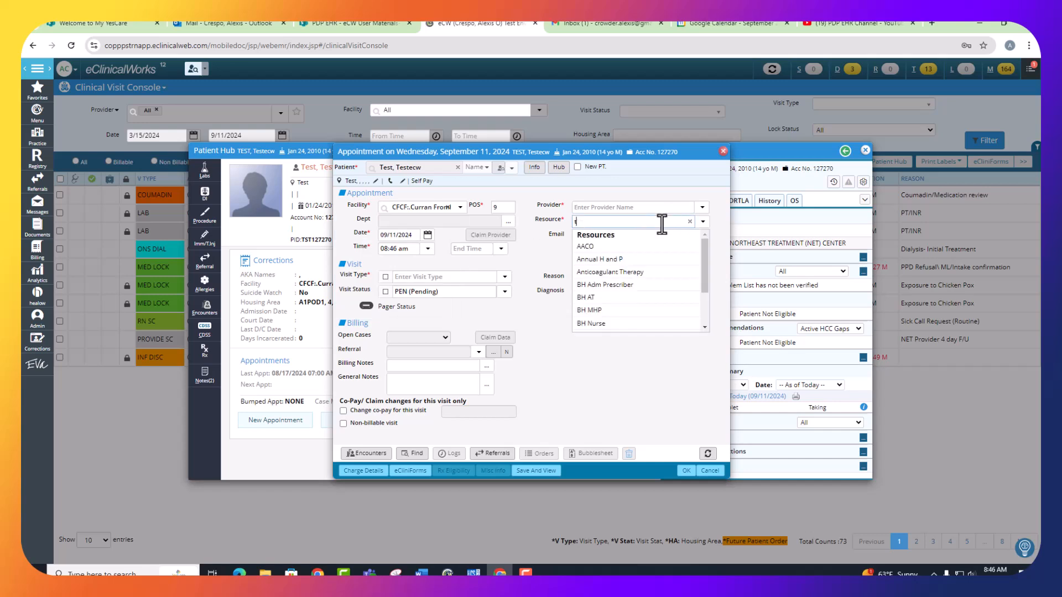
text(ri)
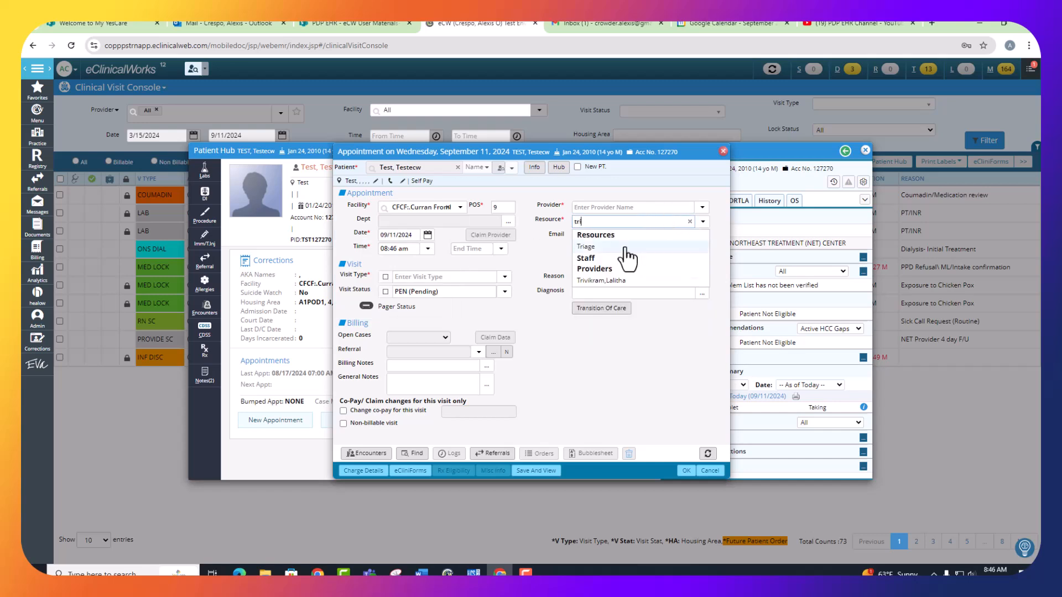
click(632, 207)
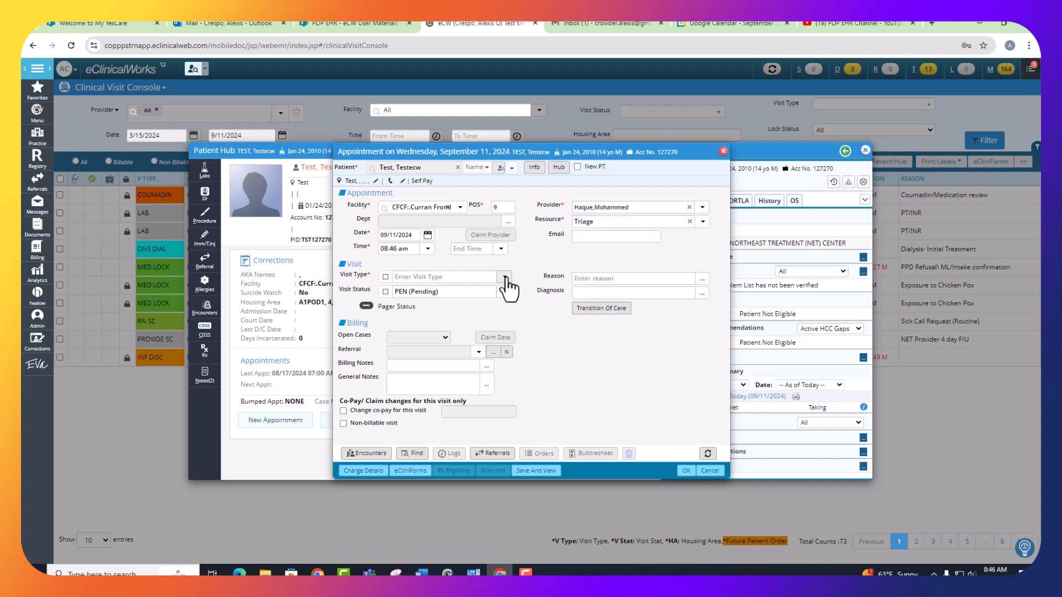
click(504, 276)
text(PRRA/)
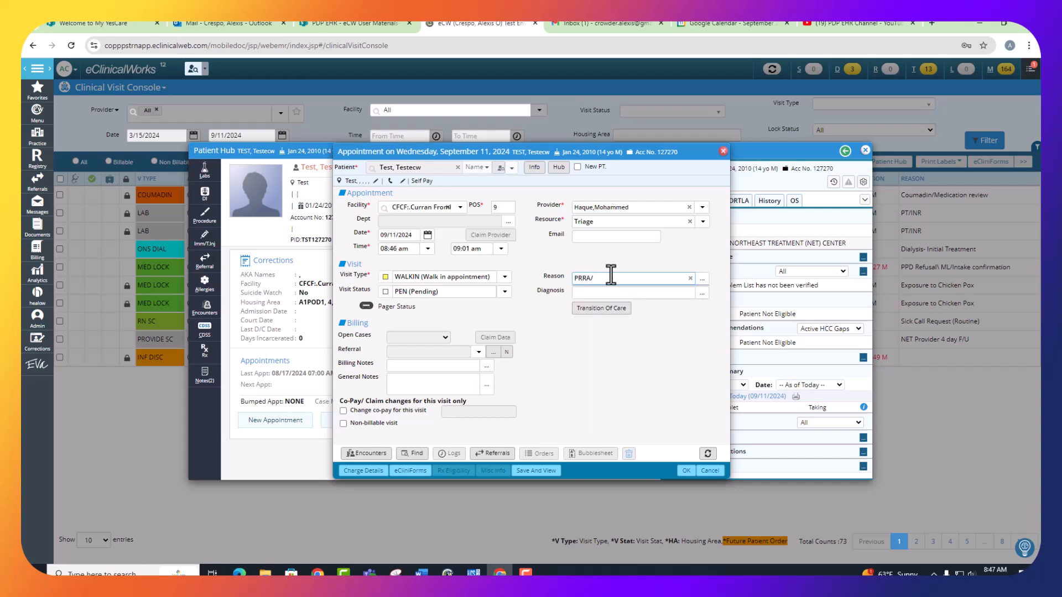
text(PRE)
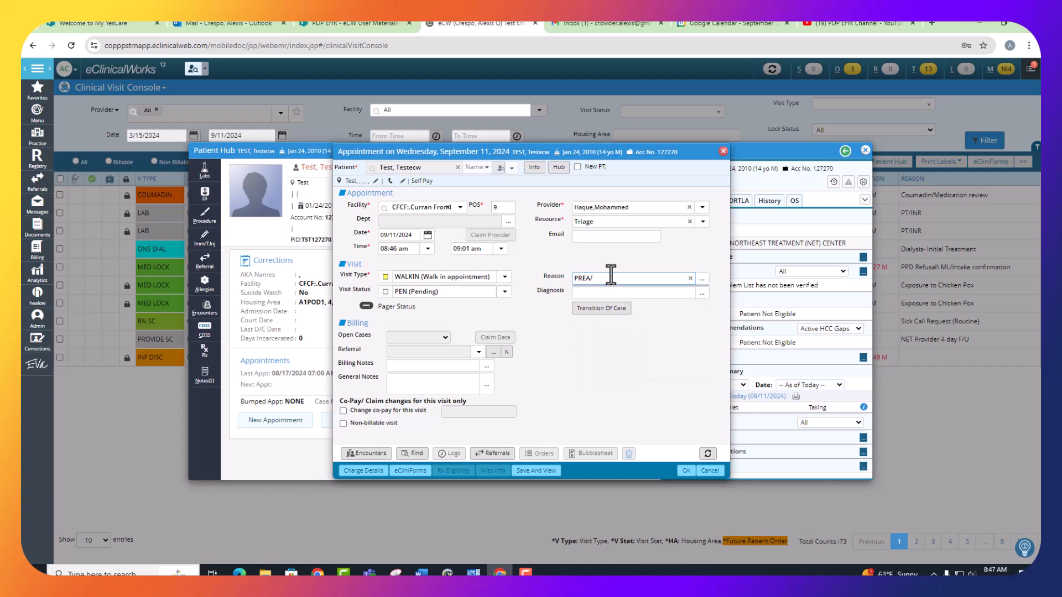
text(SANE)
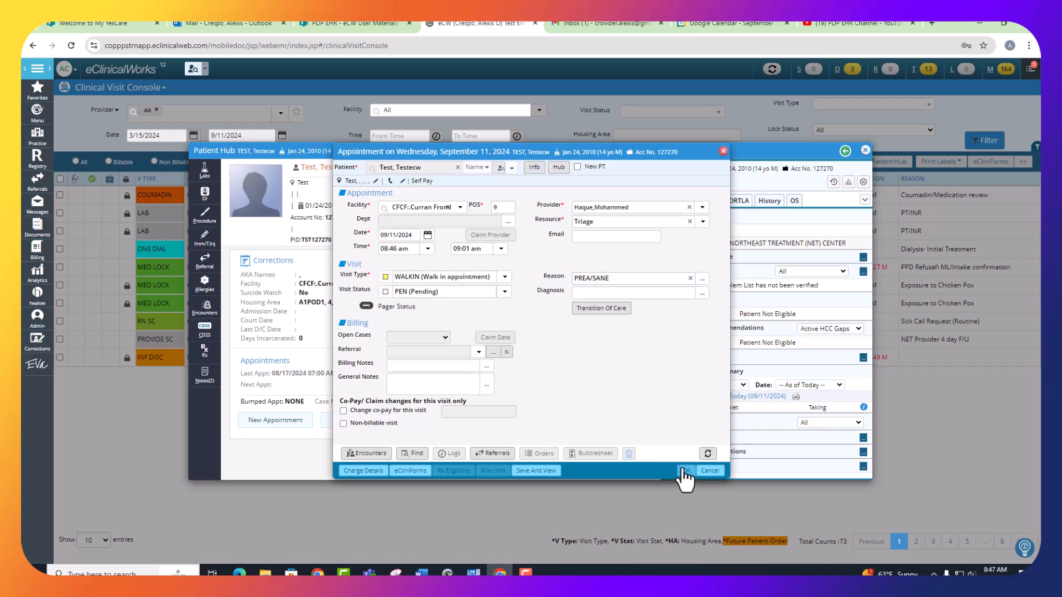
click(686, 470)
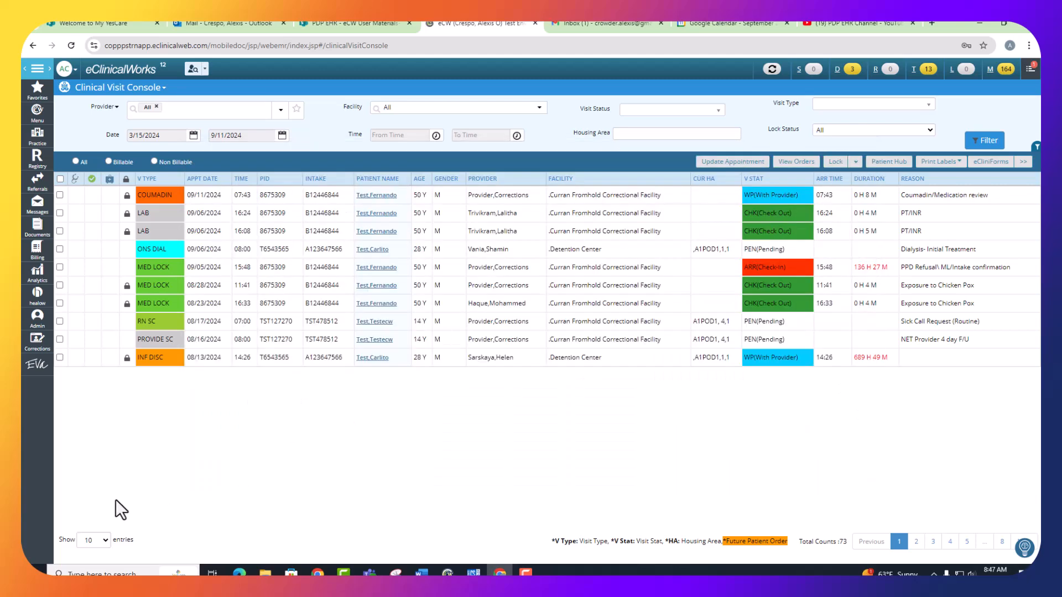
Step: Check in the PREA/SANE walk-in, updating its arrival time to now (08:47)
click(36, 340)
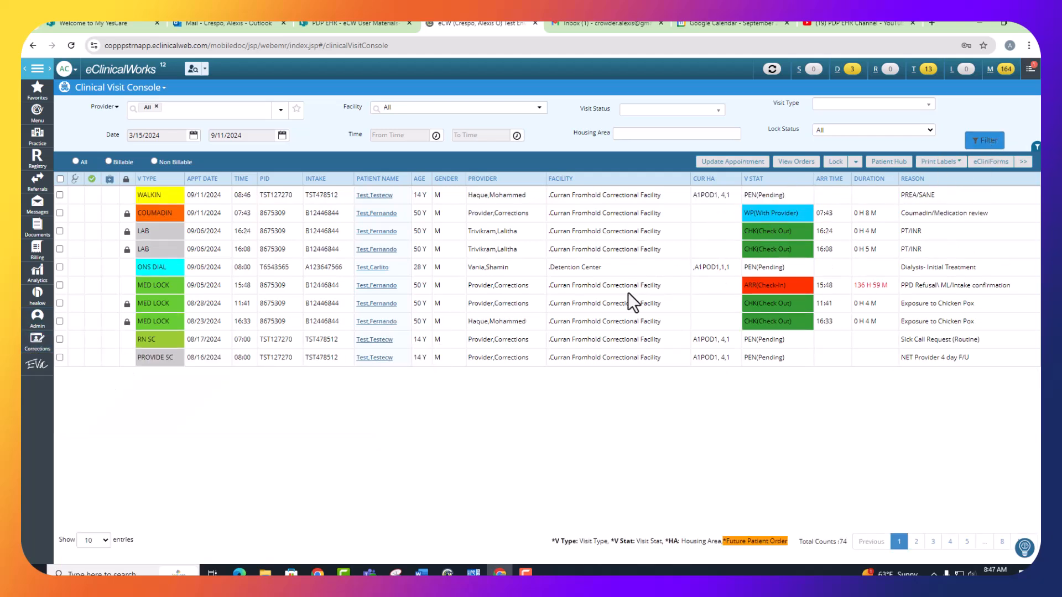
mouse_move(61, 203)
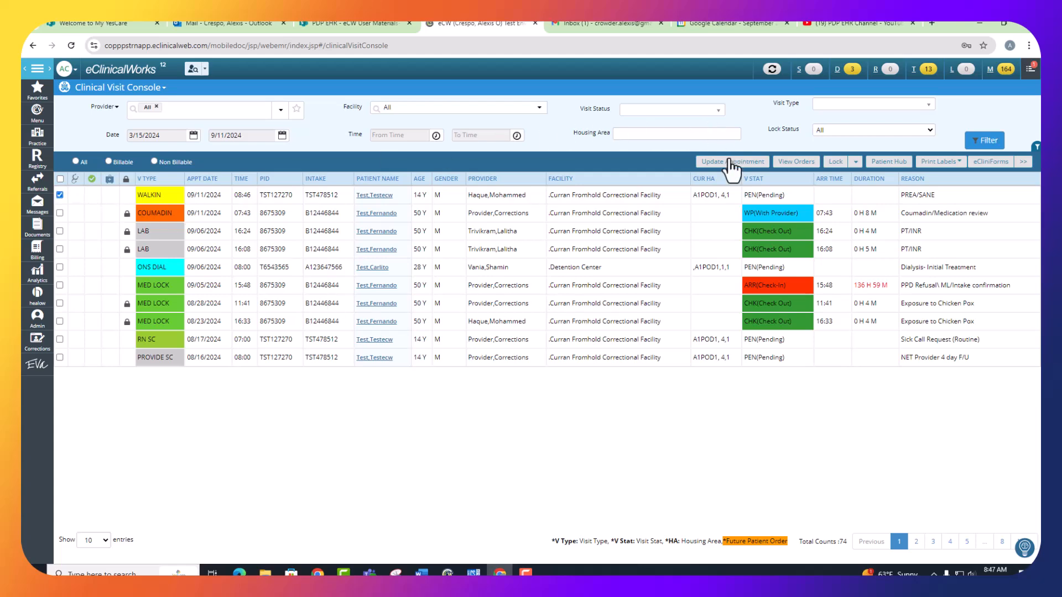
click(733, 161)
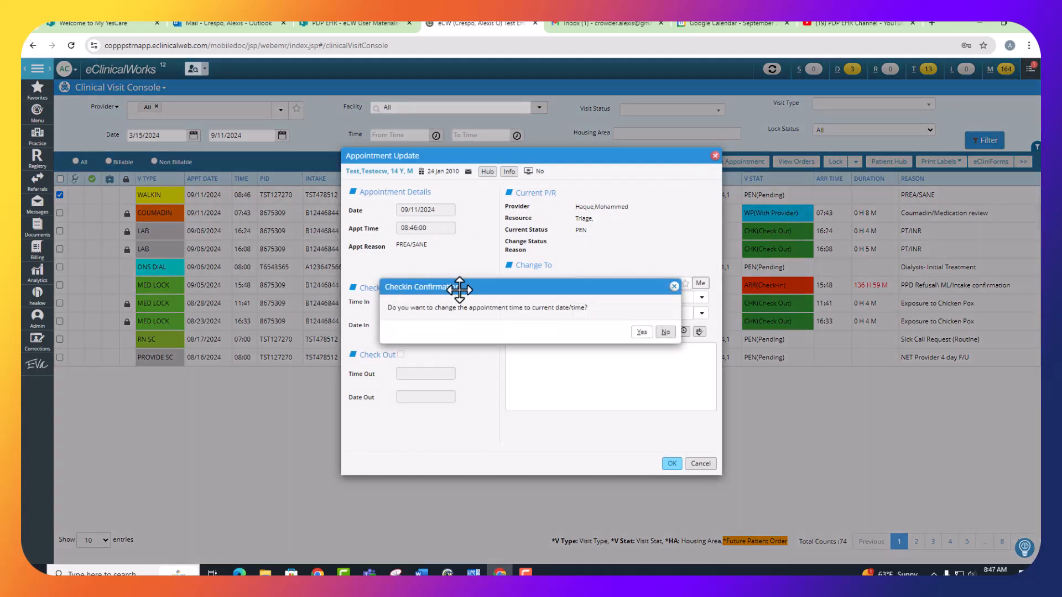
click(641, 331)
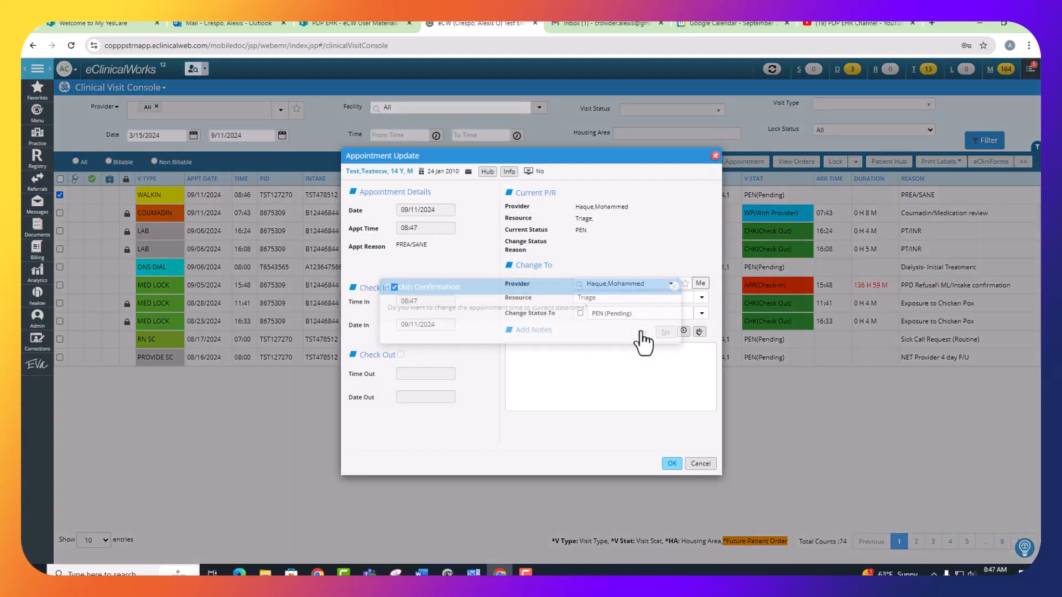
click(665, 332)
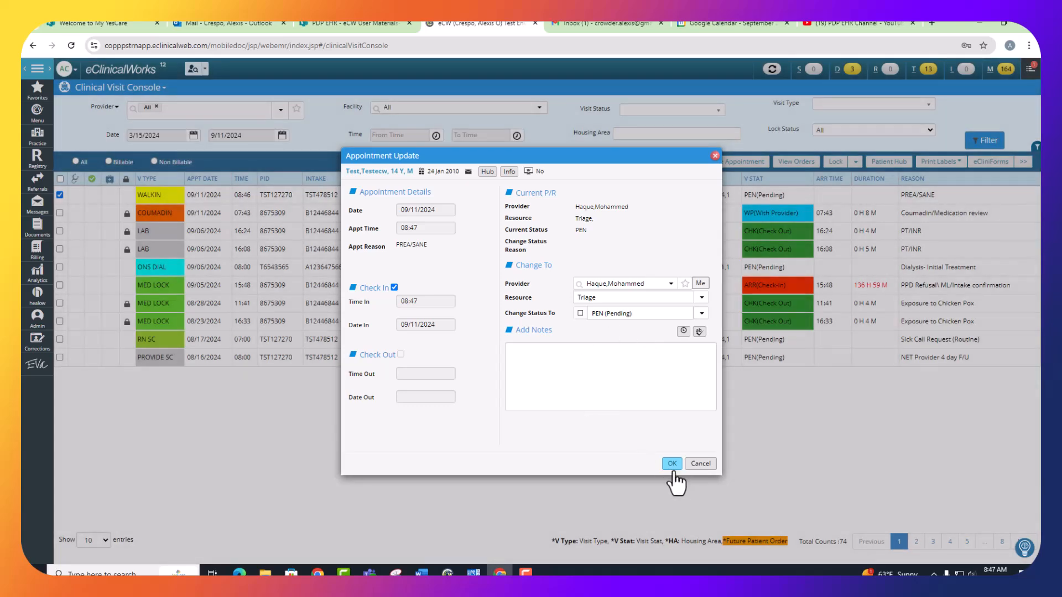
click(671, 464)
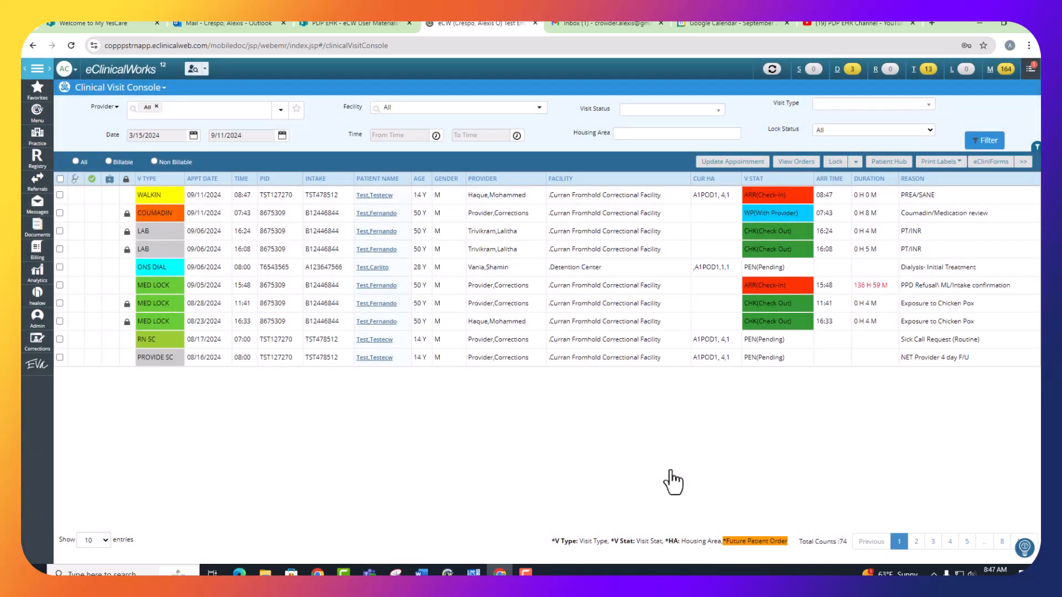
mouse_move(413, 410)
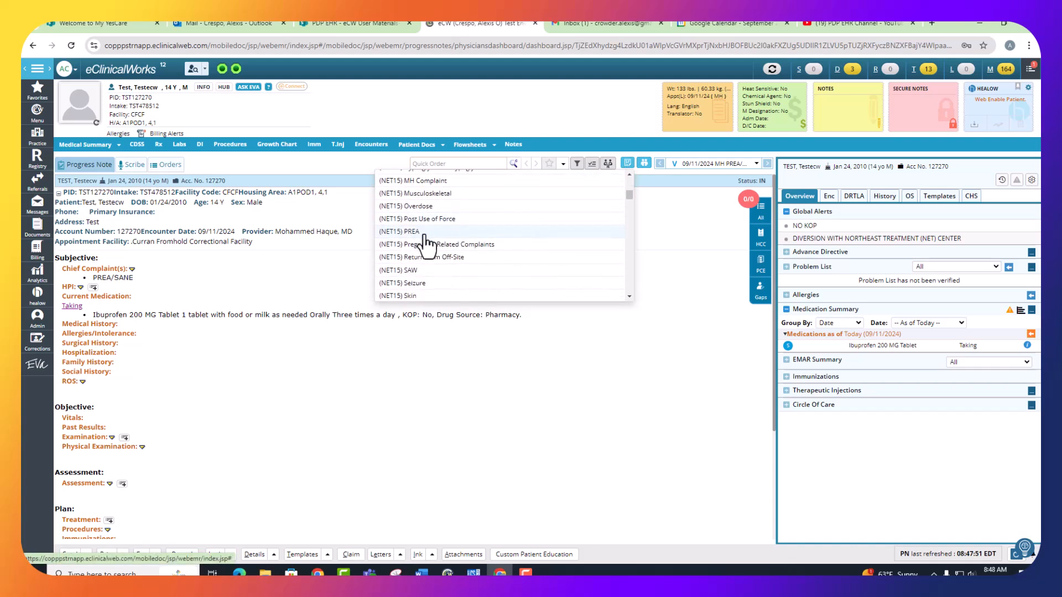
Step: In the PREA smart form, enter date seen Sep 11, time 0848, Chronic Care Clinic No
click(398, 232)
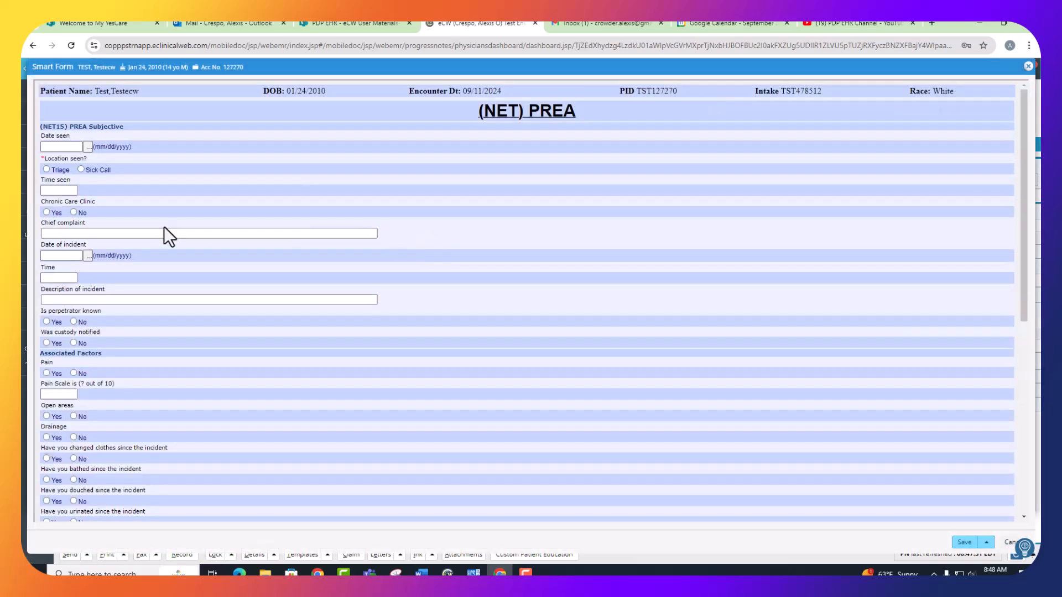
mouse_move(175, 210)
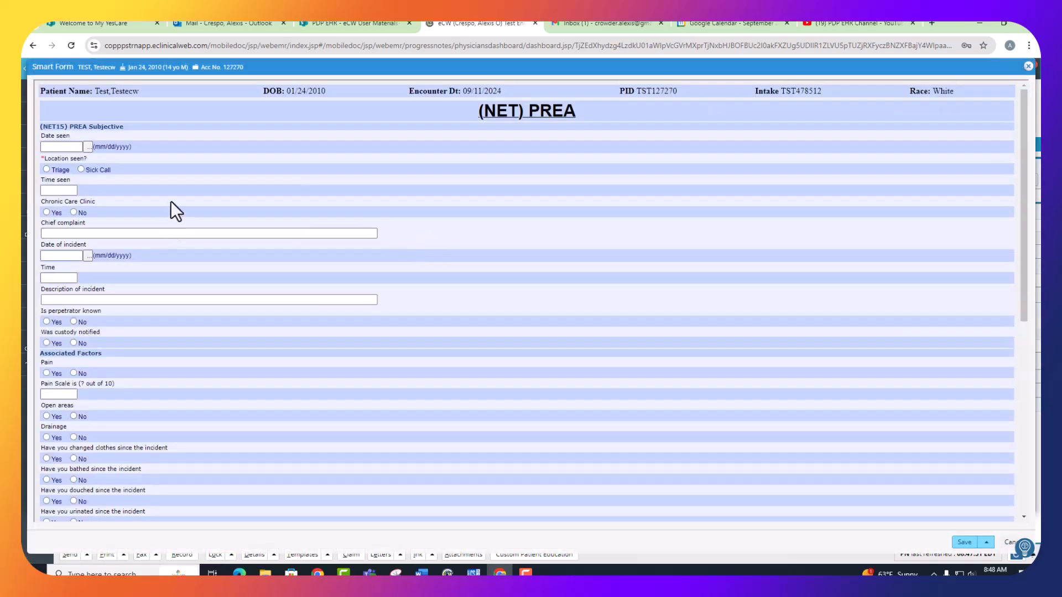
click(87, 146)
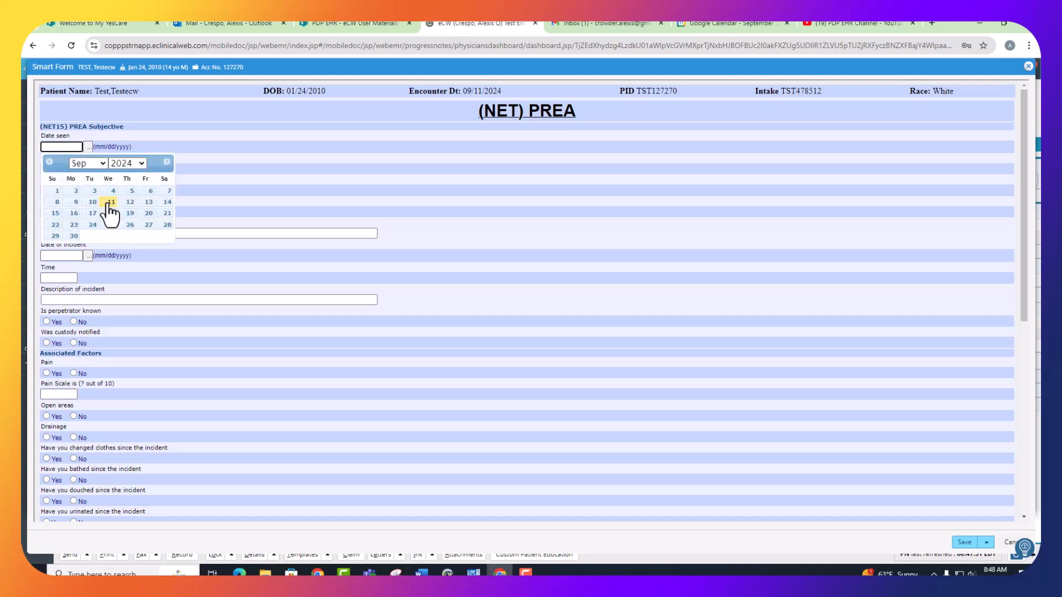
click(111, 202)
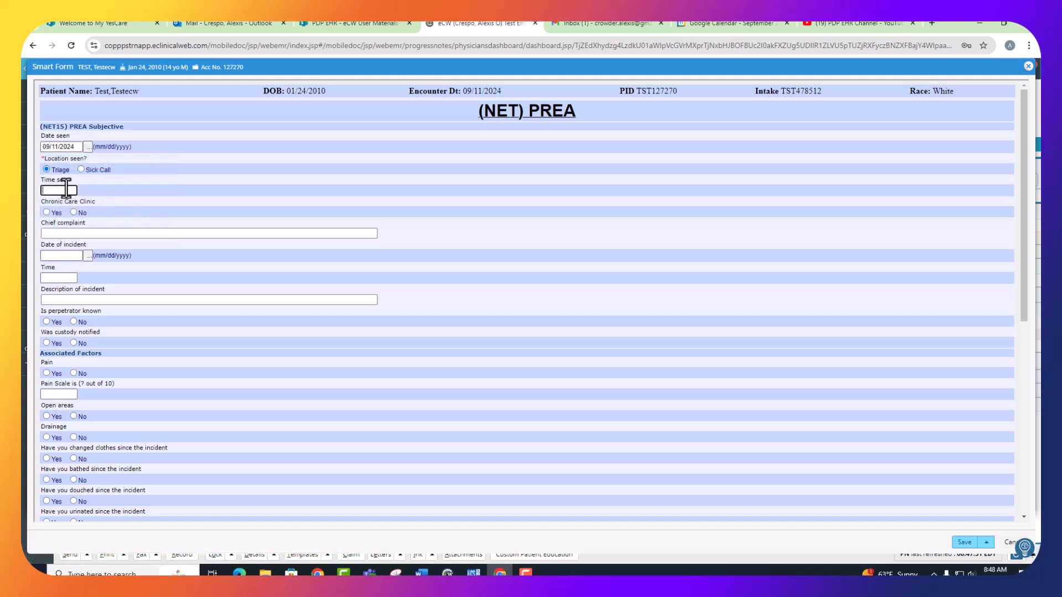
text(0848)
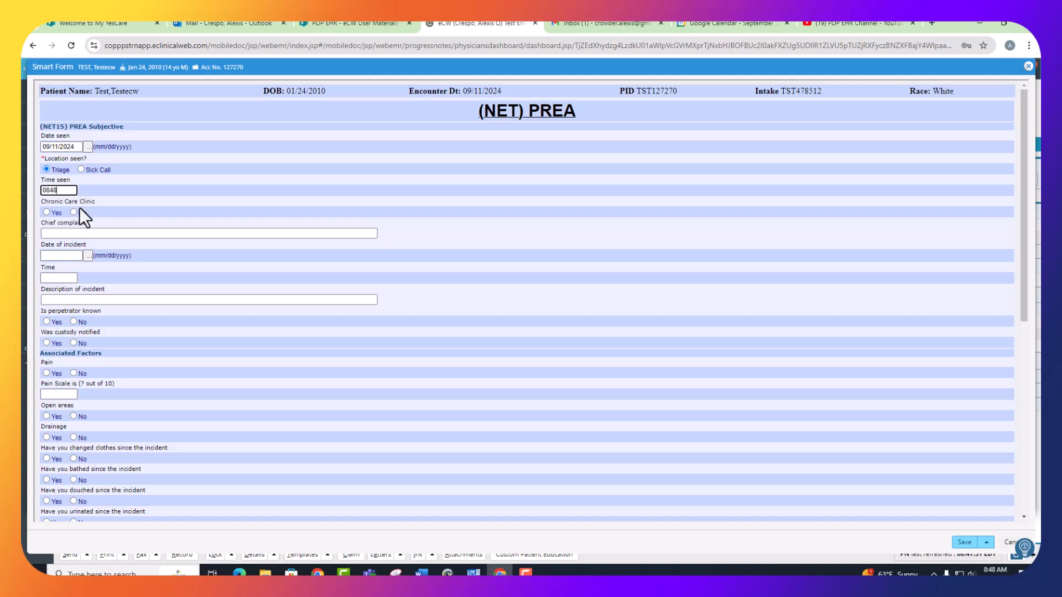
click(75, 212)
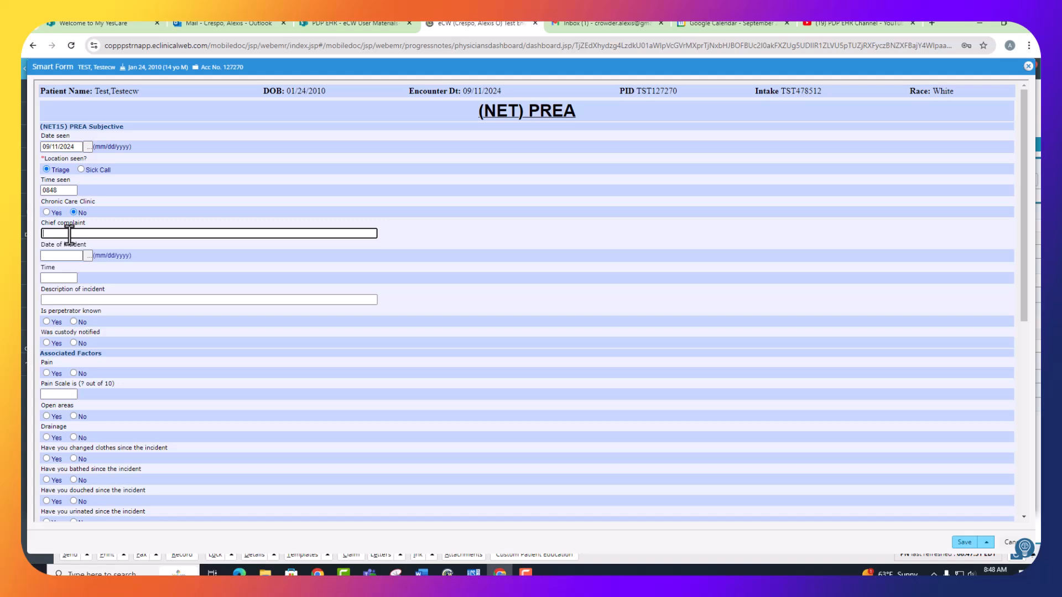
Step: Enter the chief complaint 'an officer assaulted me'
text(an o)
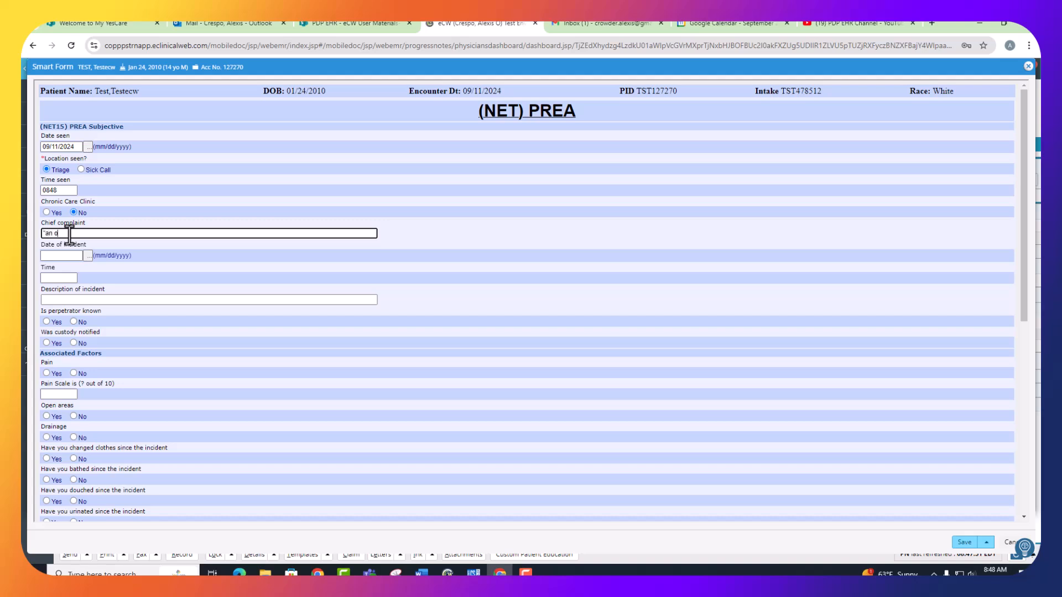
text(ffice)
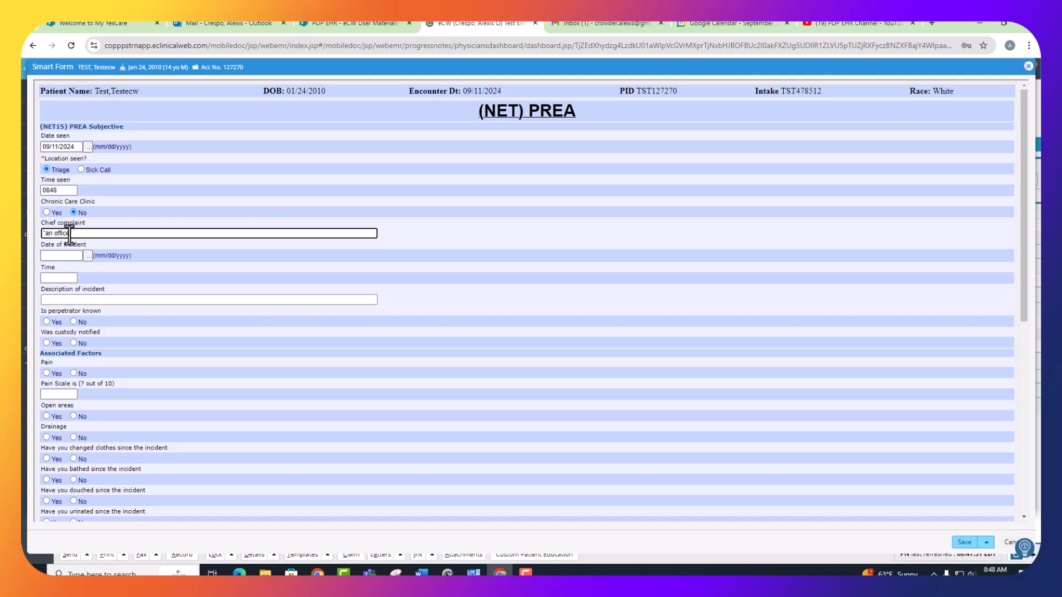
text(assau)
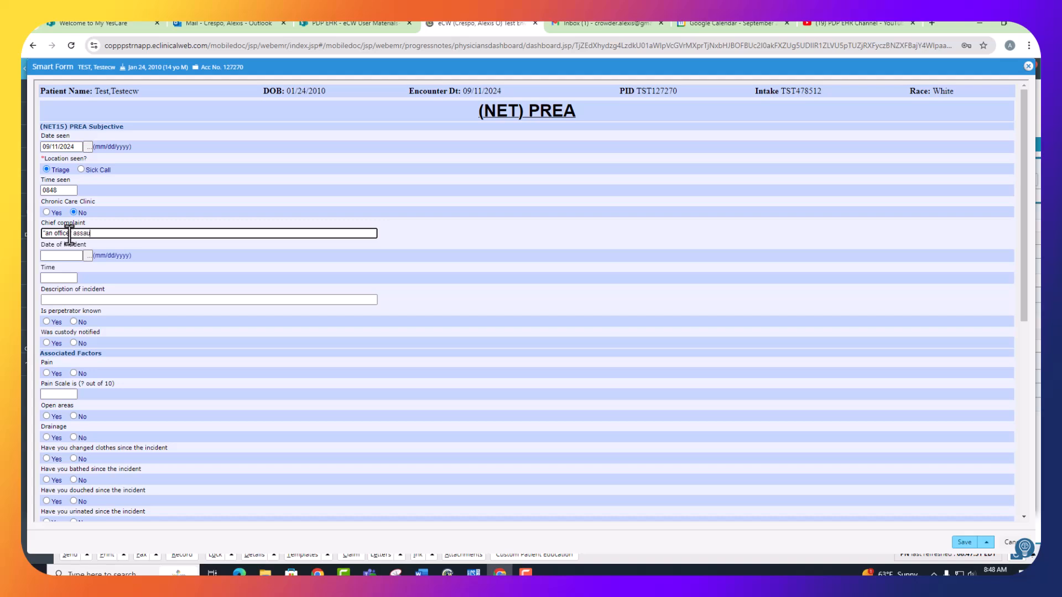
text(lted me")
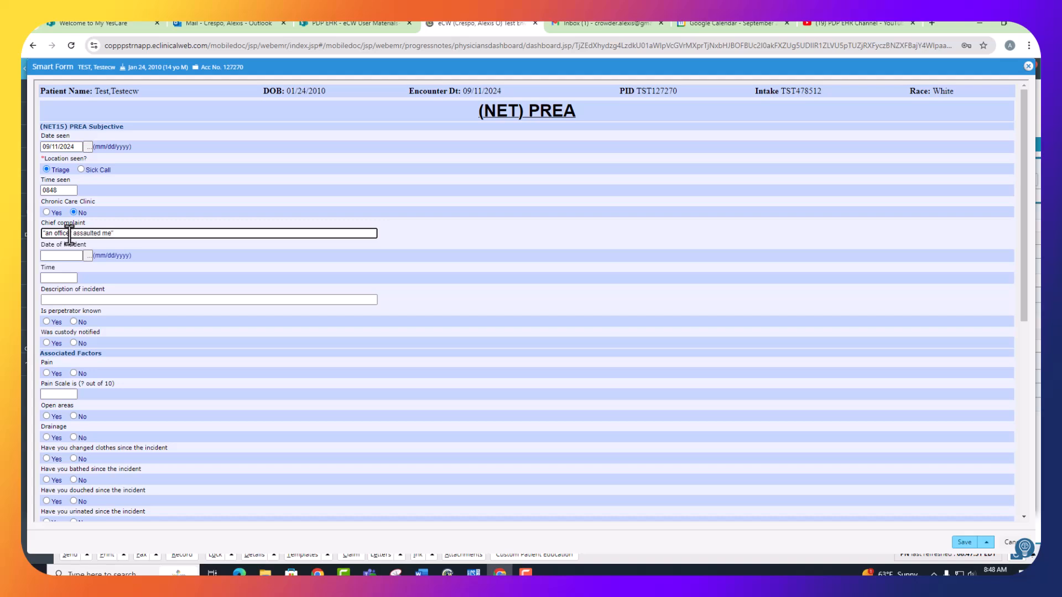
scroll(down, 3)
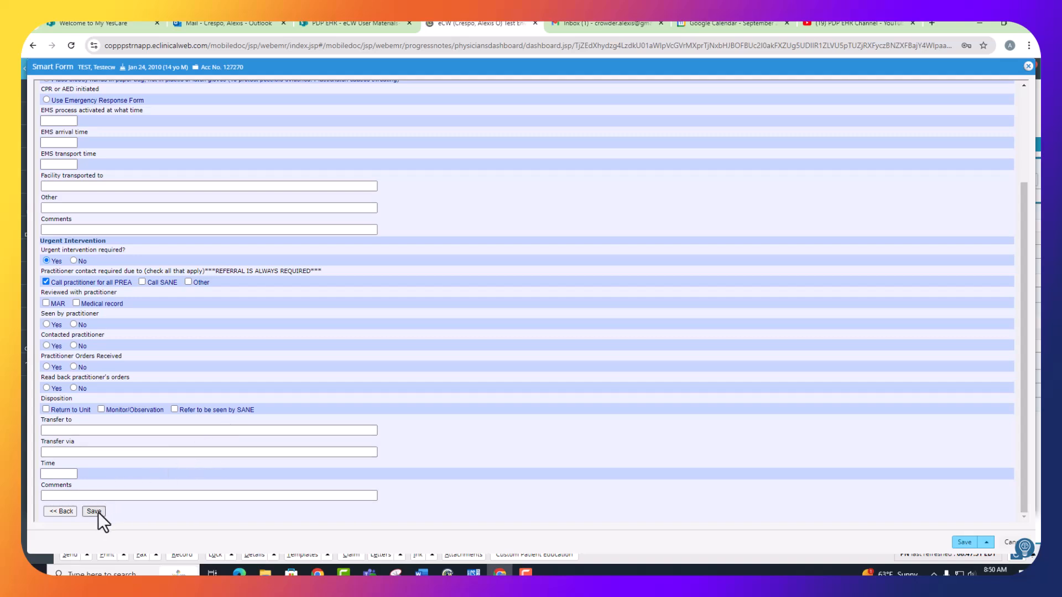
Step: Save the PREA form, run the Clinical Rule Engine, and lock the encounter
click(92, 511)
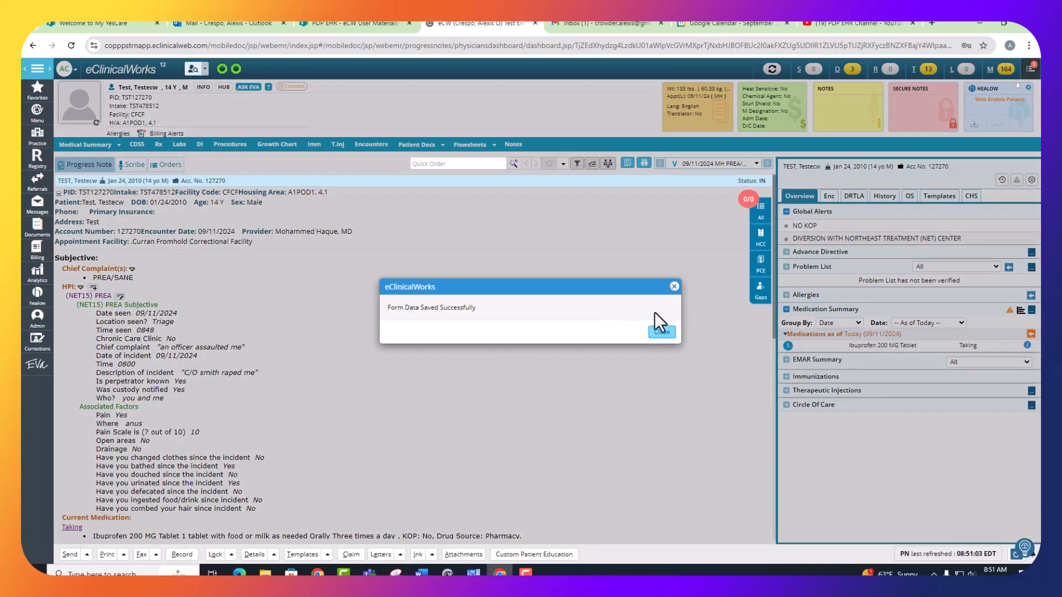
mouse_move(661, 332)
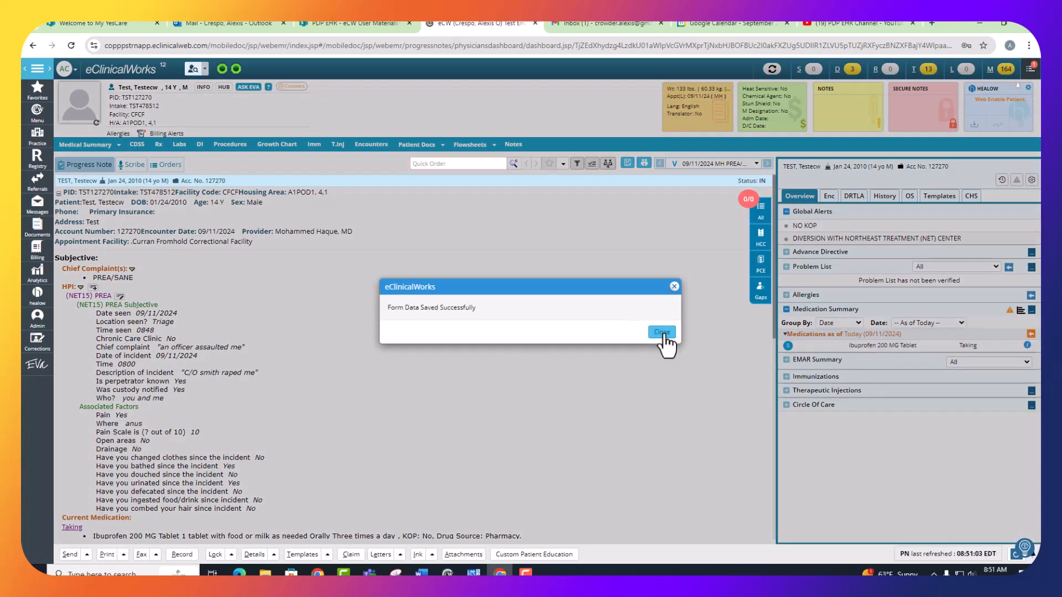
click(661, 332)
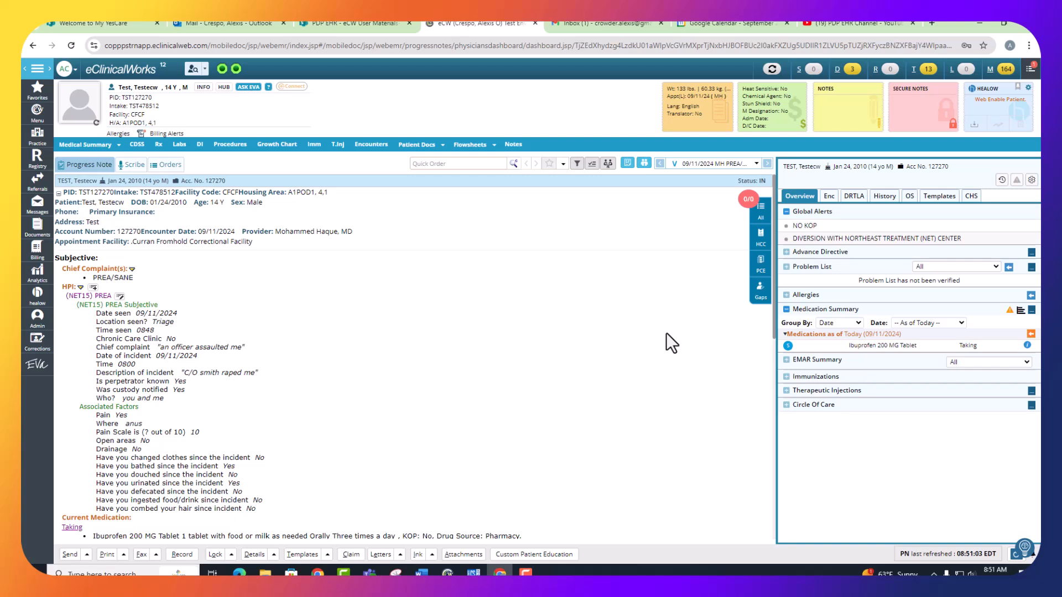
mouse_move(233, 528)
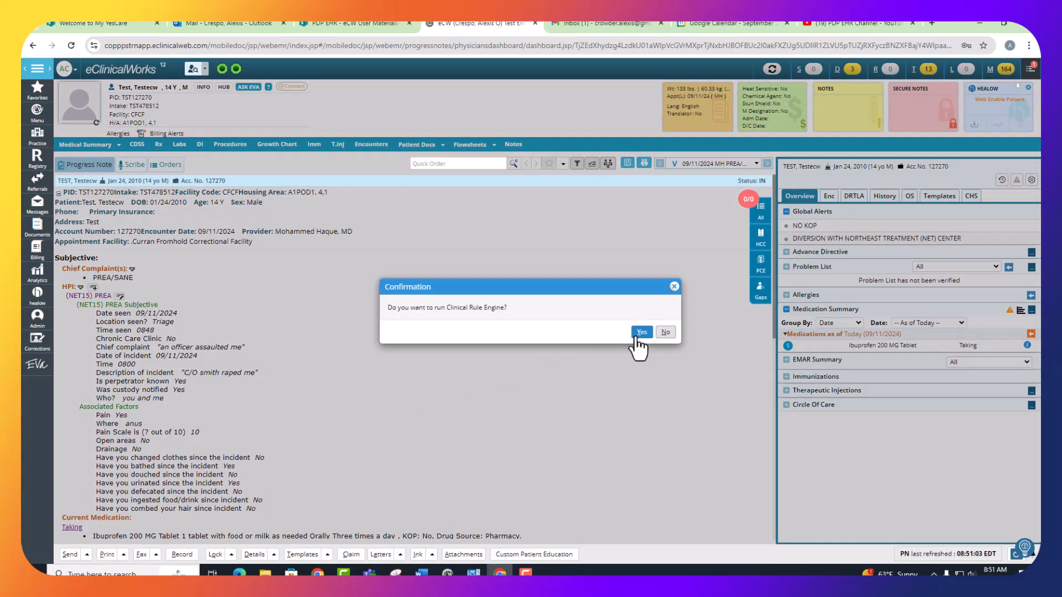
click(641, 332)
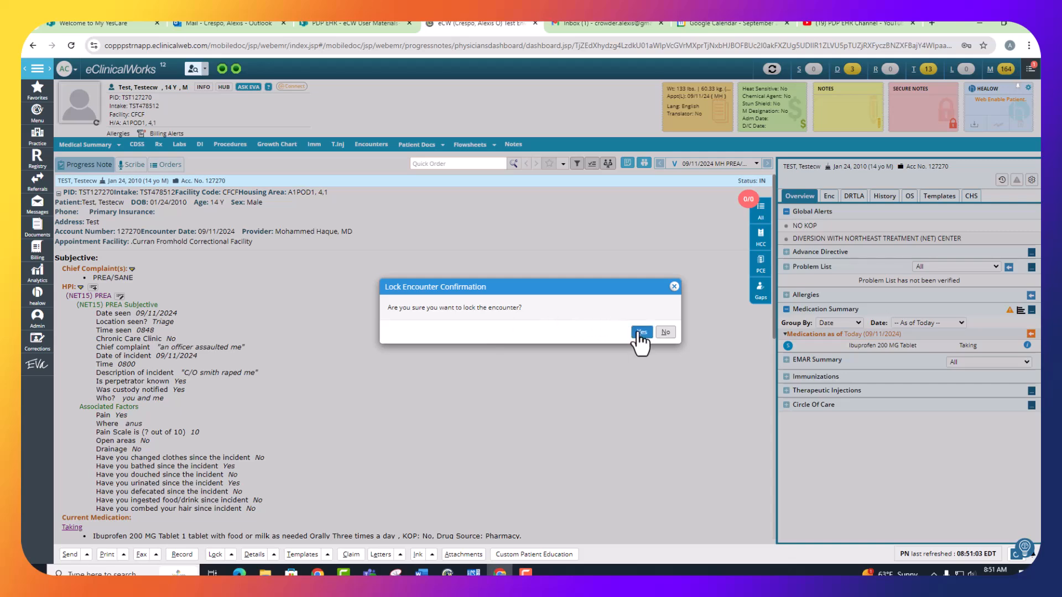
click(642, 331)
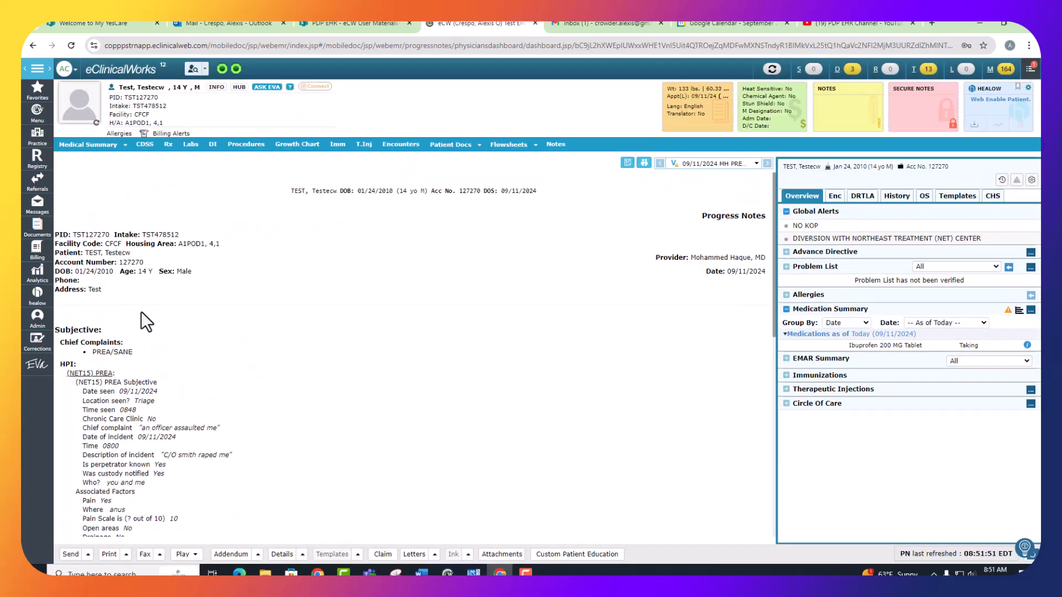
click(36, 339)
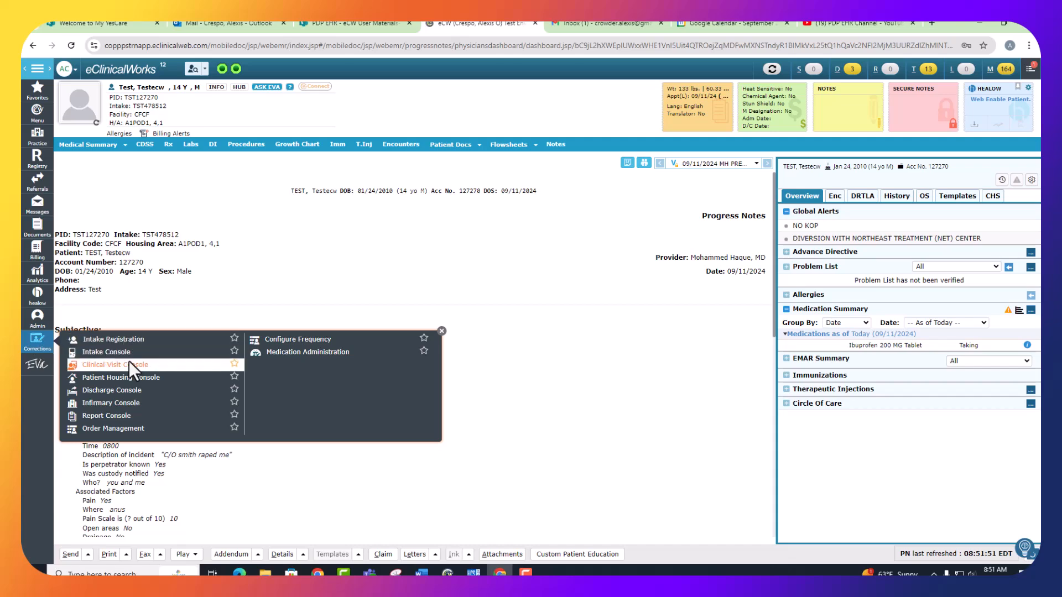
Step: Choose Clinical Visit Console from the Corrections menu
click(114, 365)
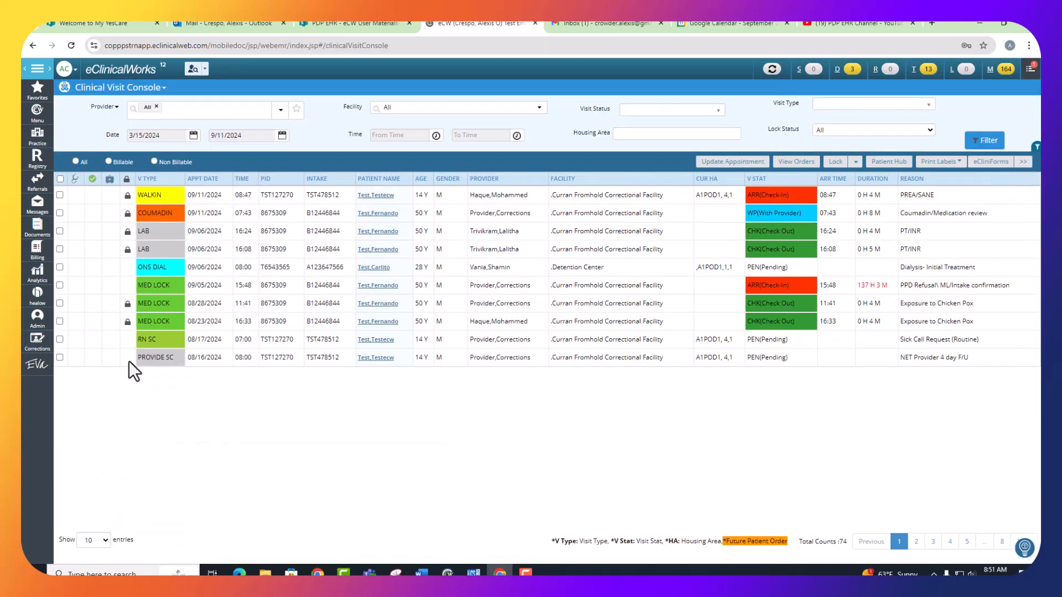
mouse_move(230, 410)
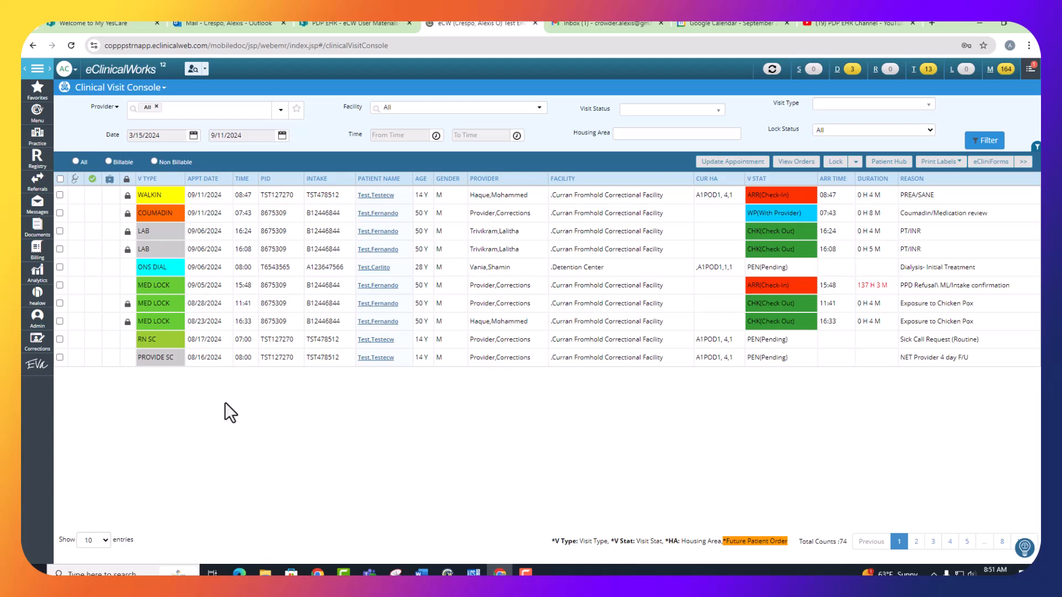